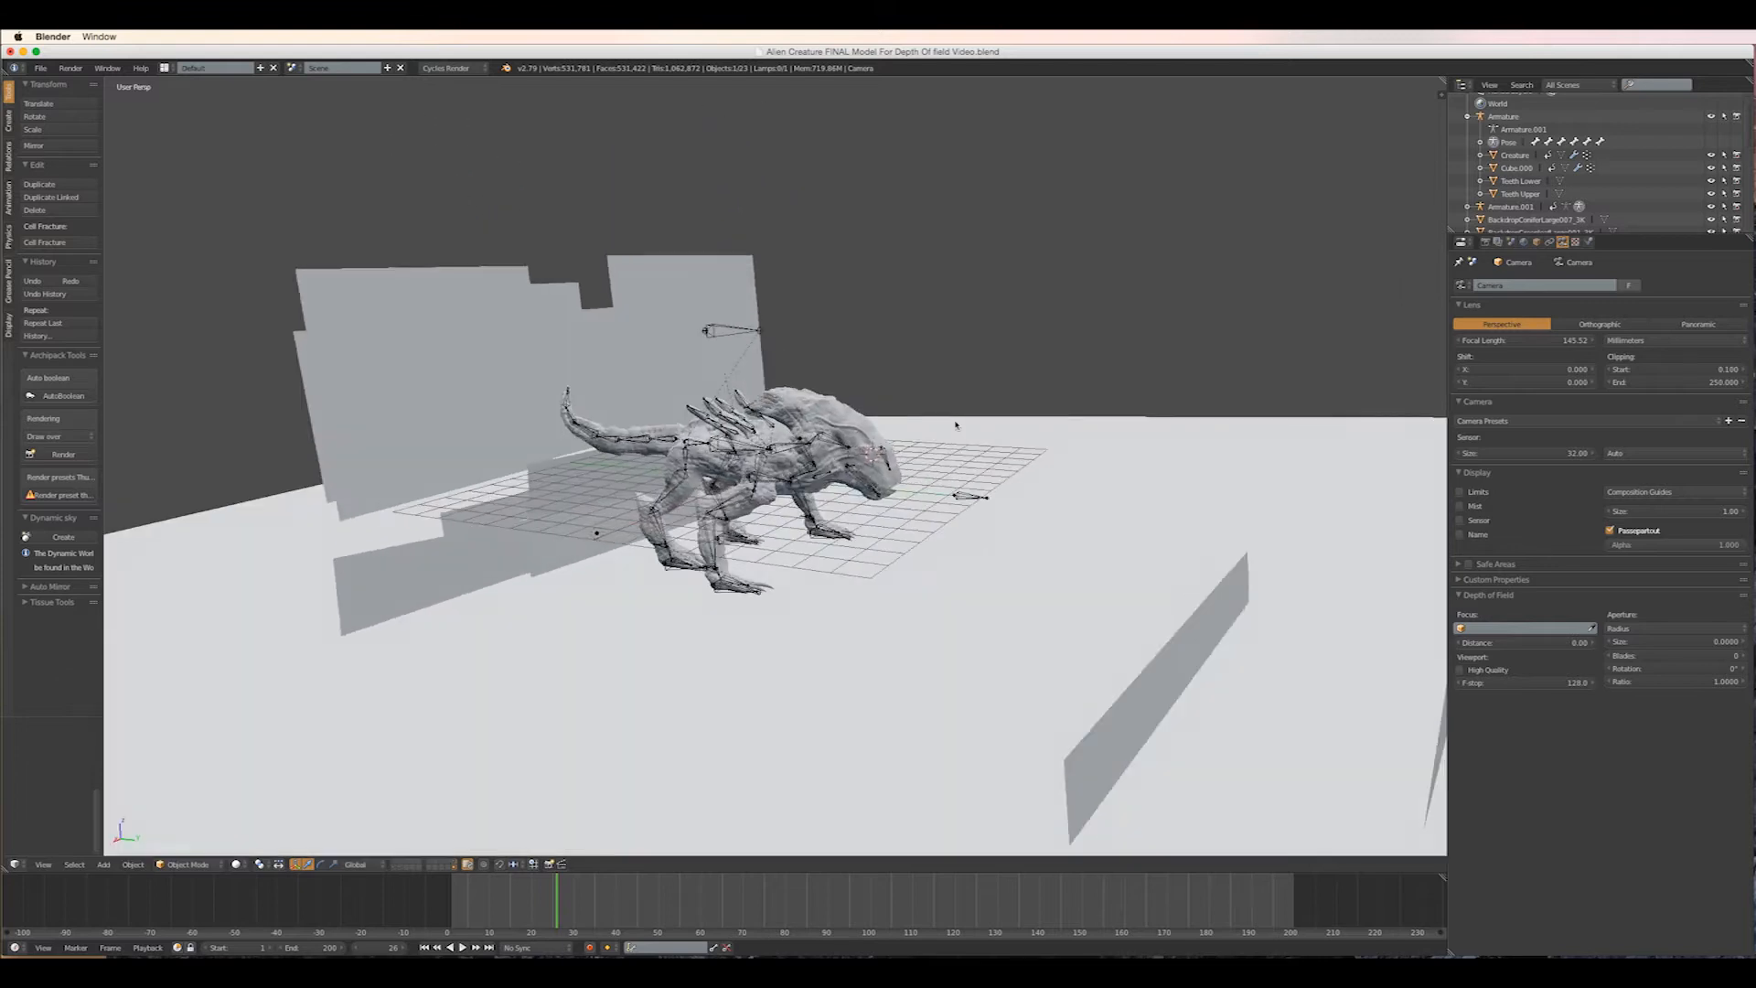
- Switch to the camera view to see the alien creature up close
key("KP_0")
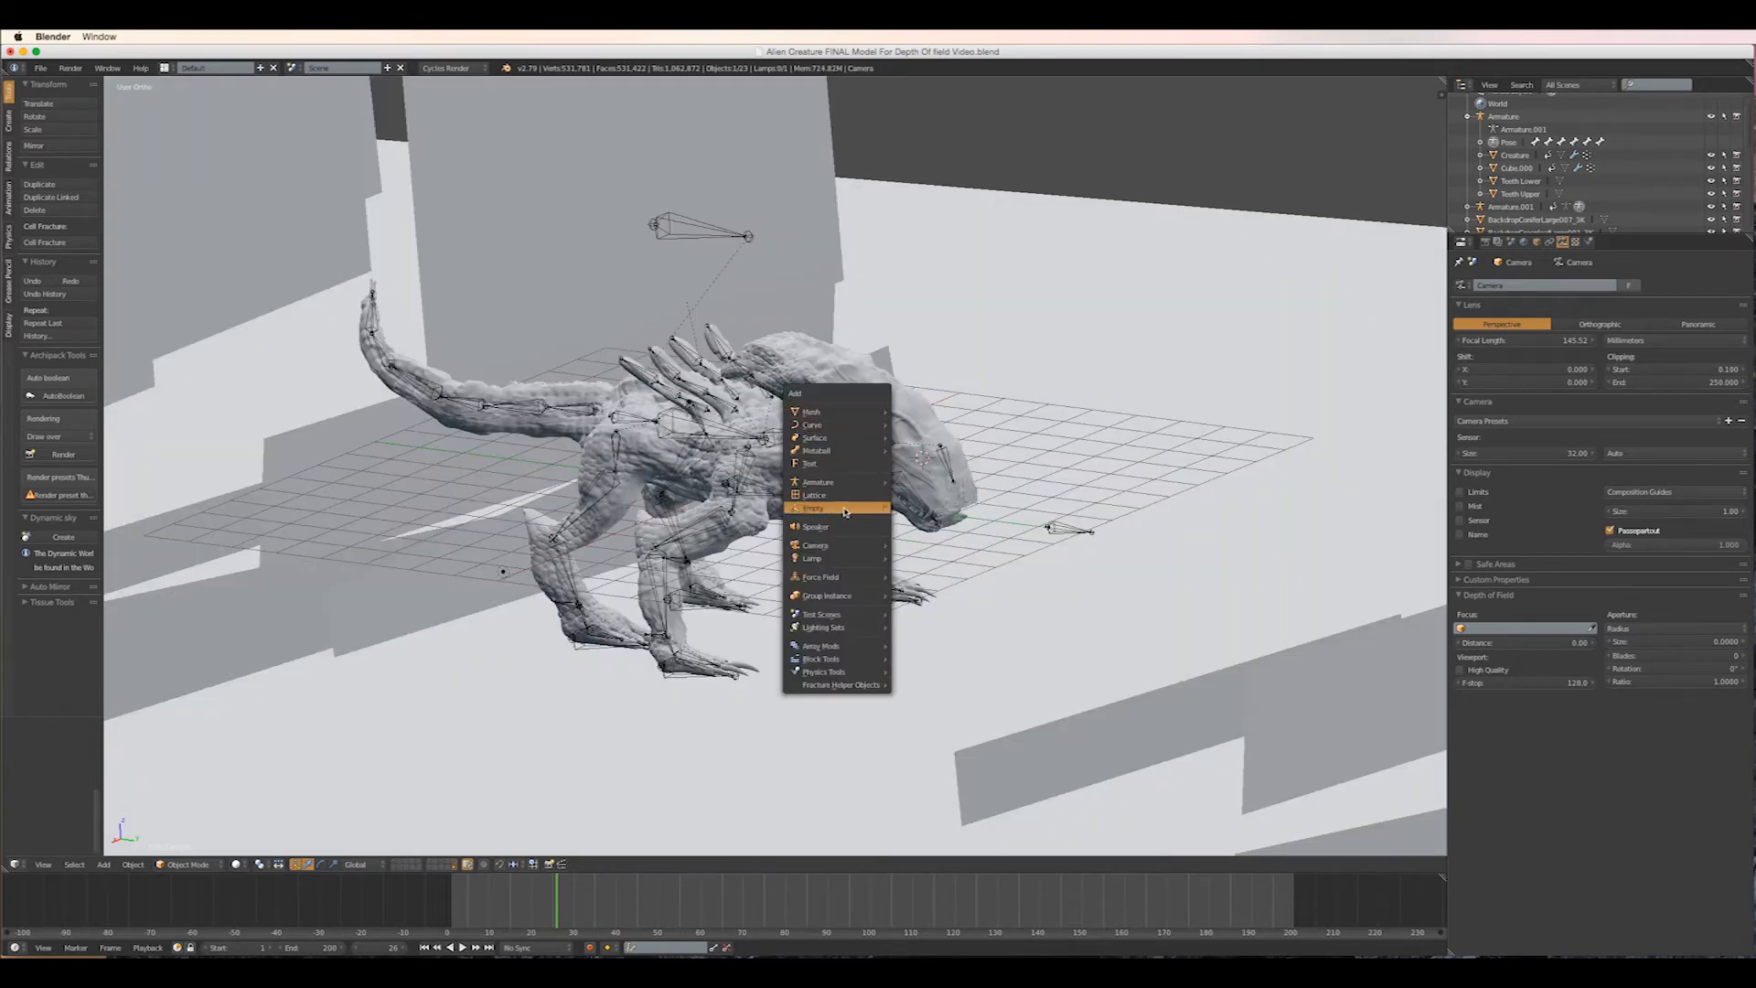
- Add an Empty and set it as the camera's depth-of-field focus object
left_click(813, 508)
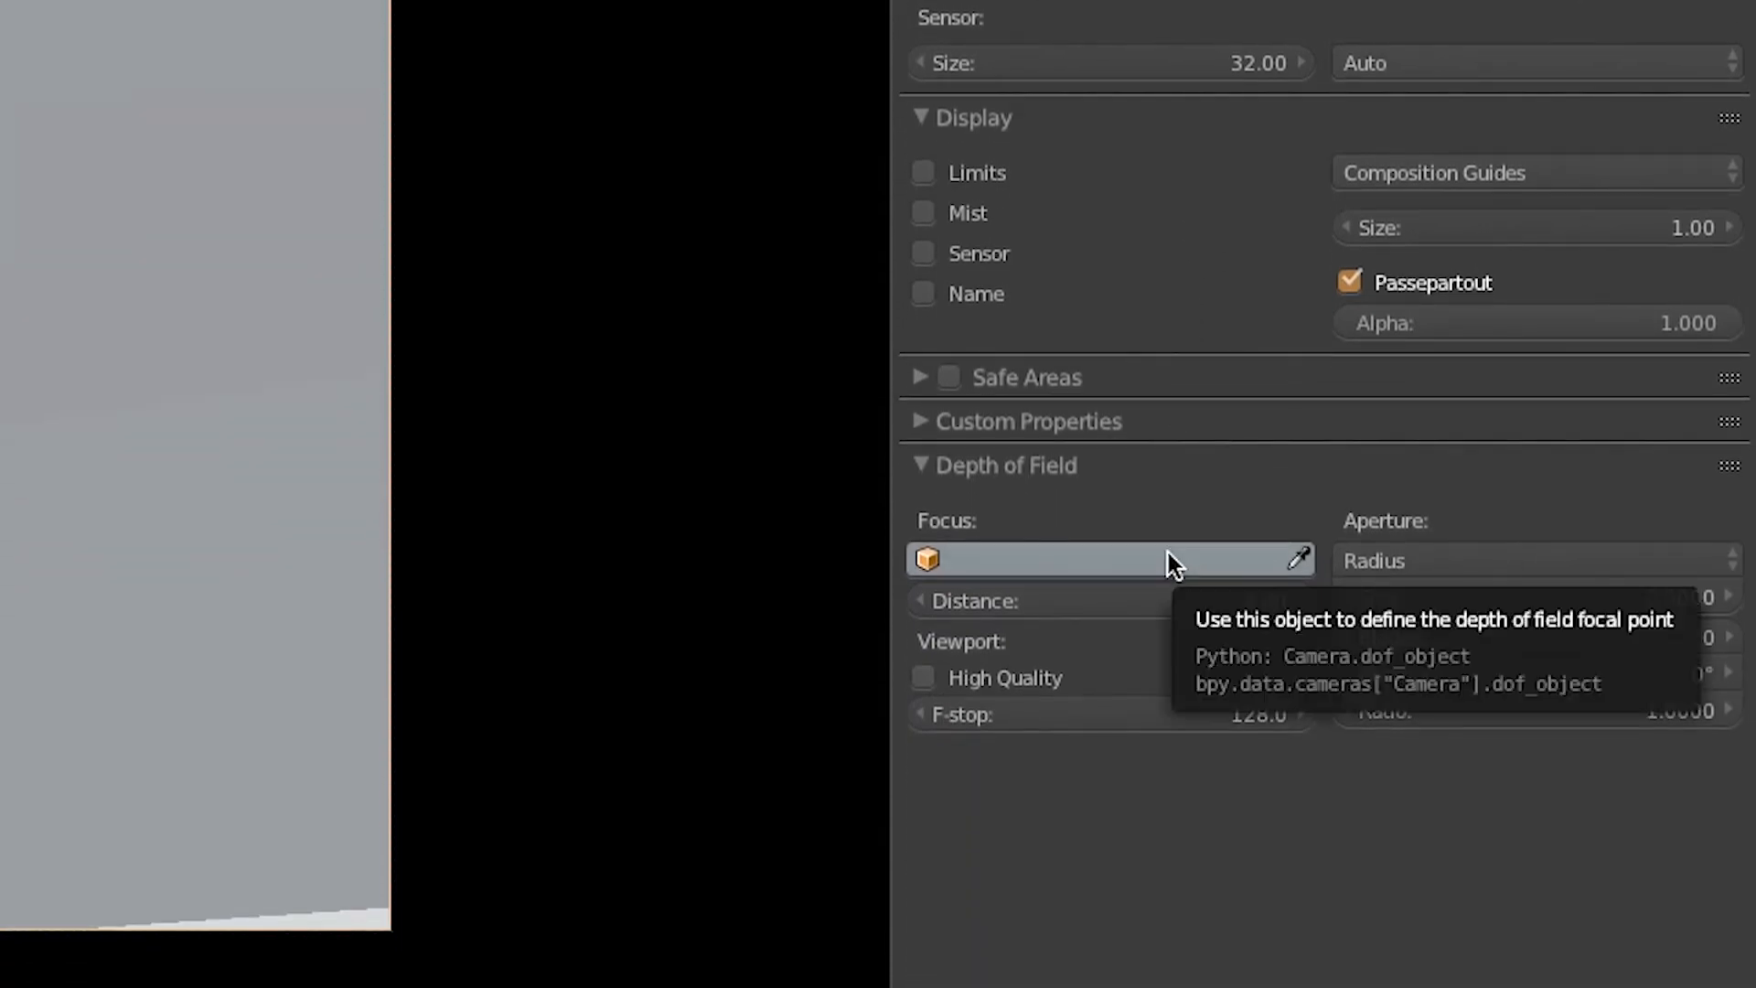
left_click(1109, 558)
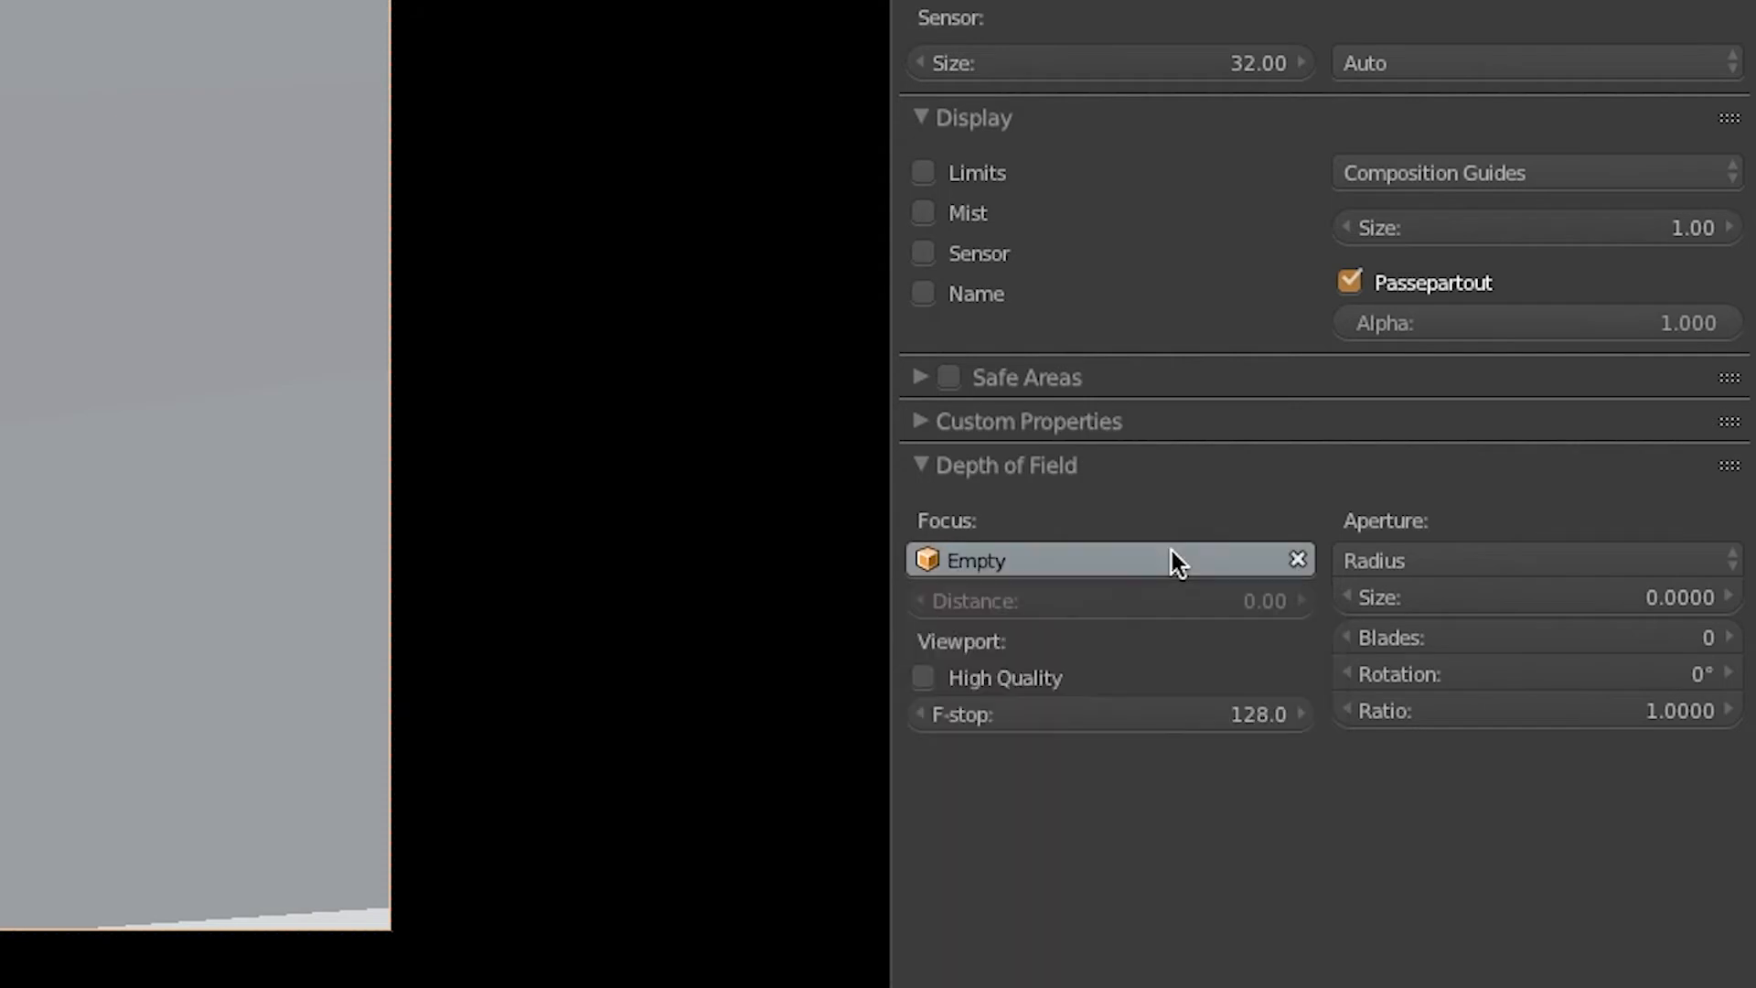
left_click(1531, 559)
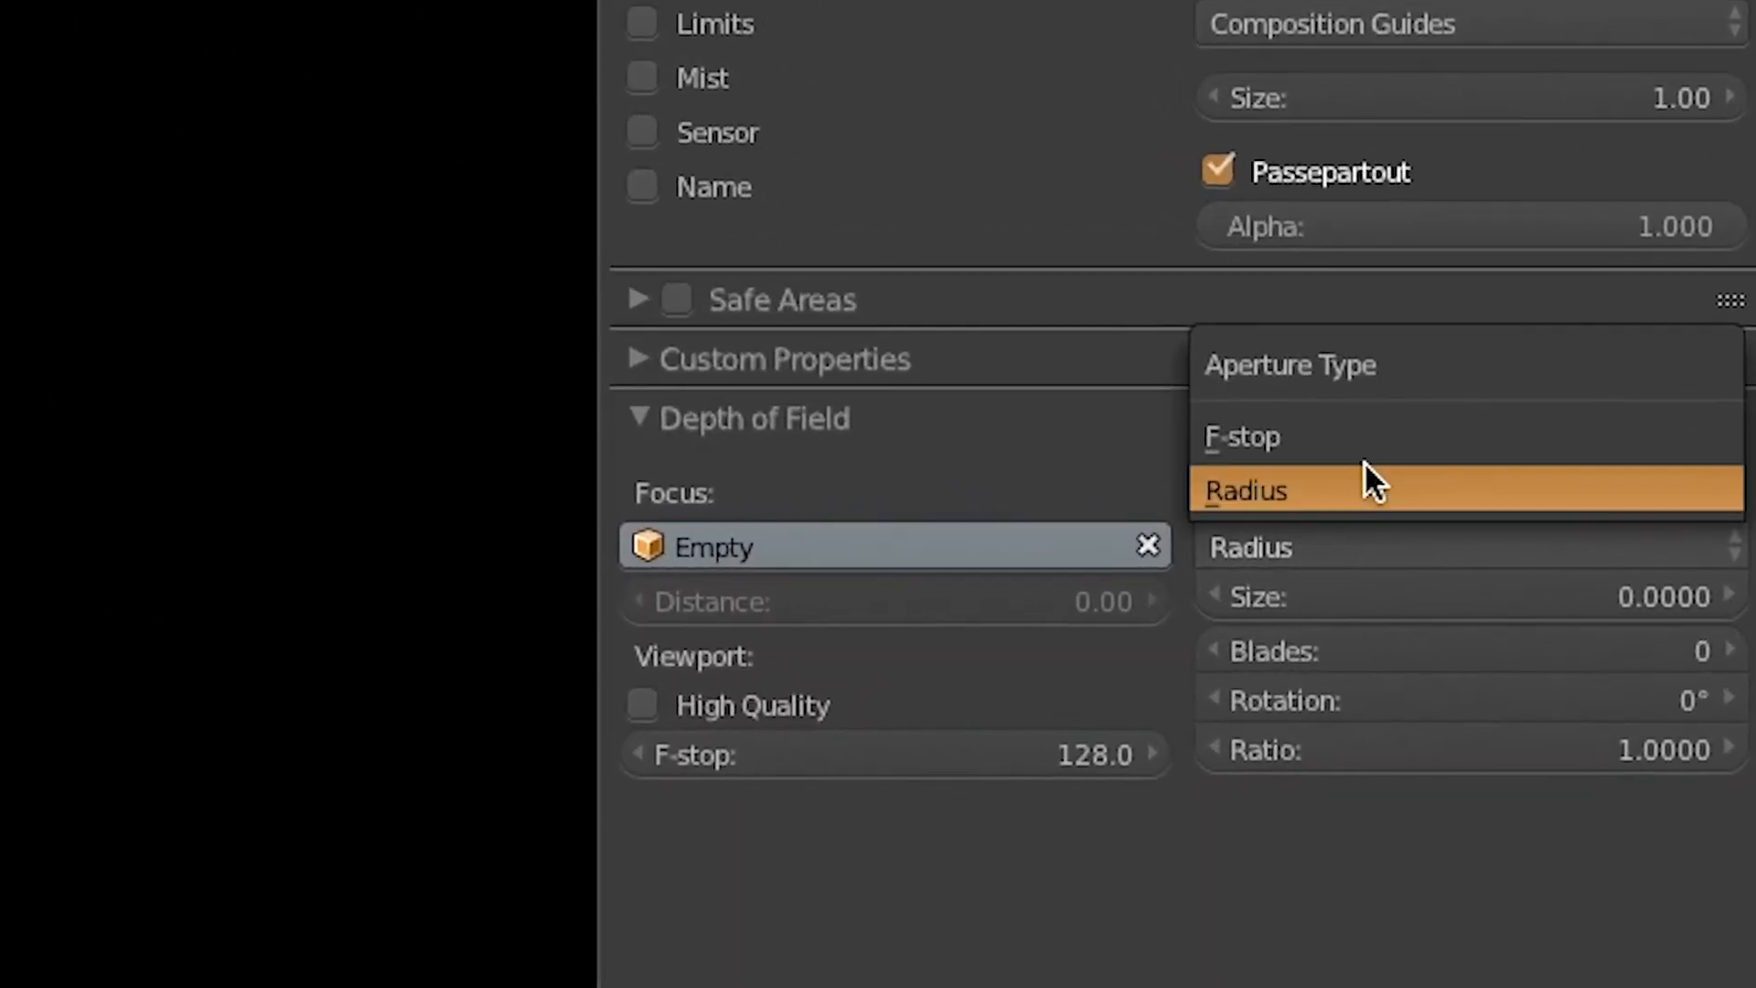
- Set the aperture type to F-stop (0.8) and enter 5 aperture blades
left_click(1241, 435)
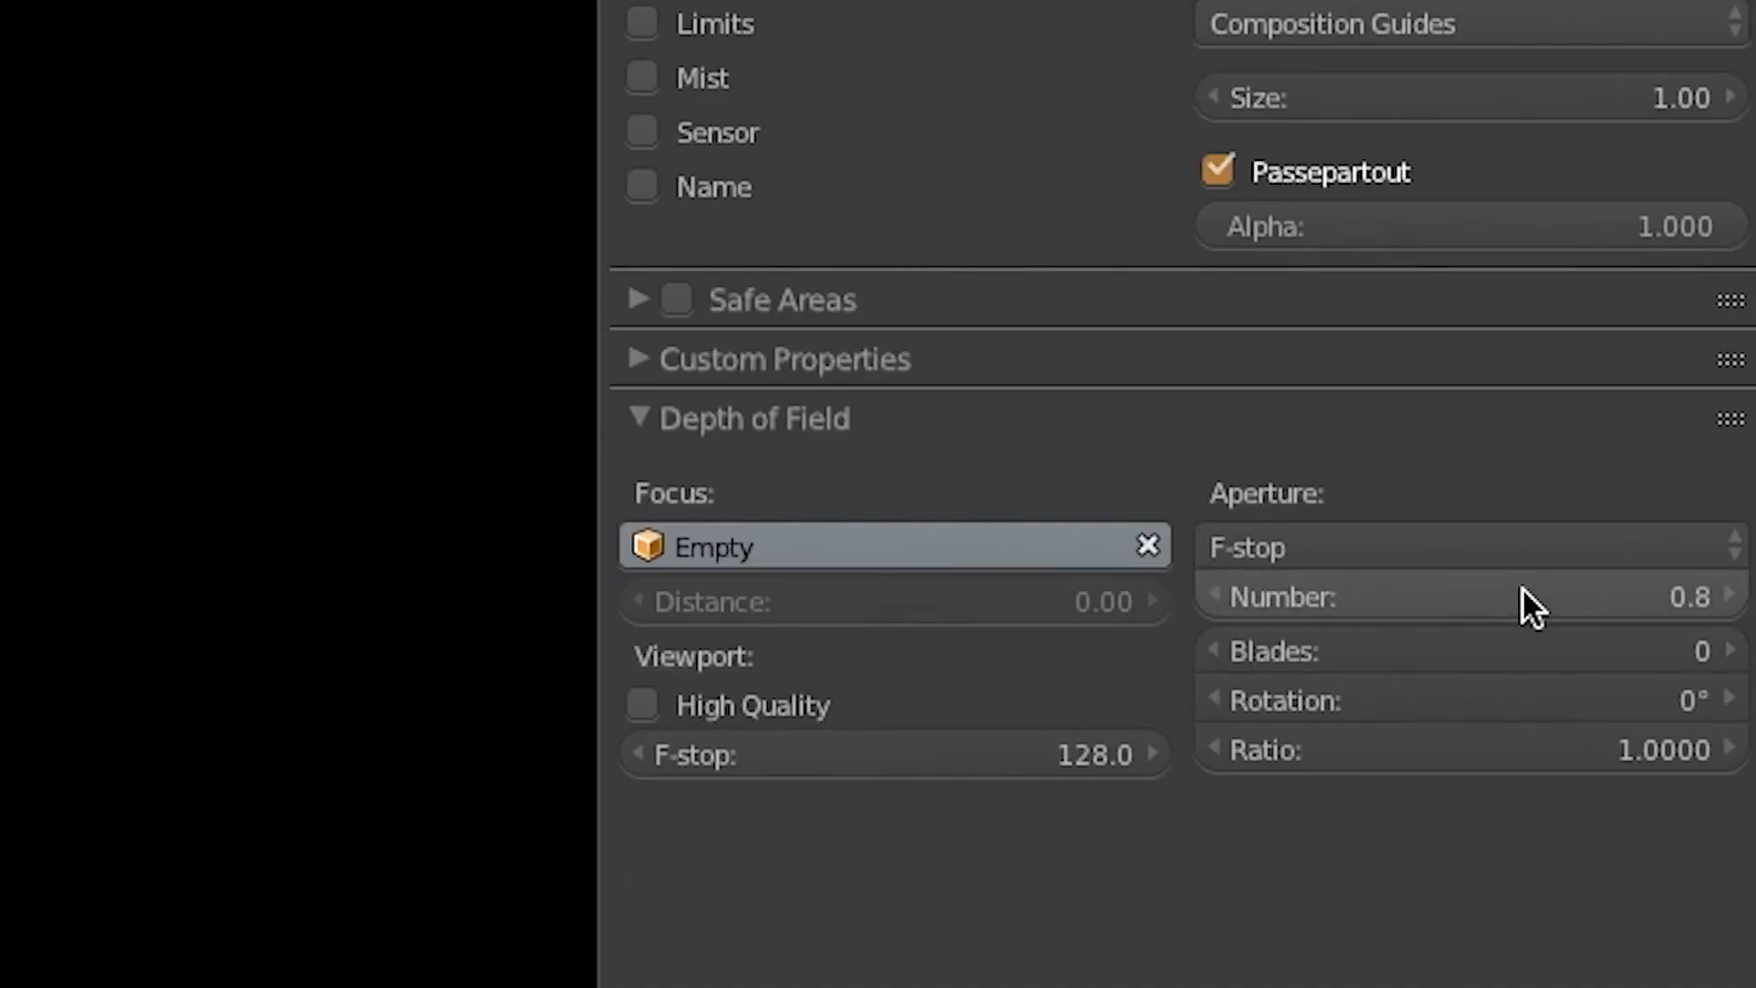
type("5")
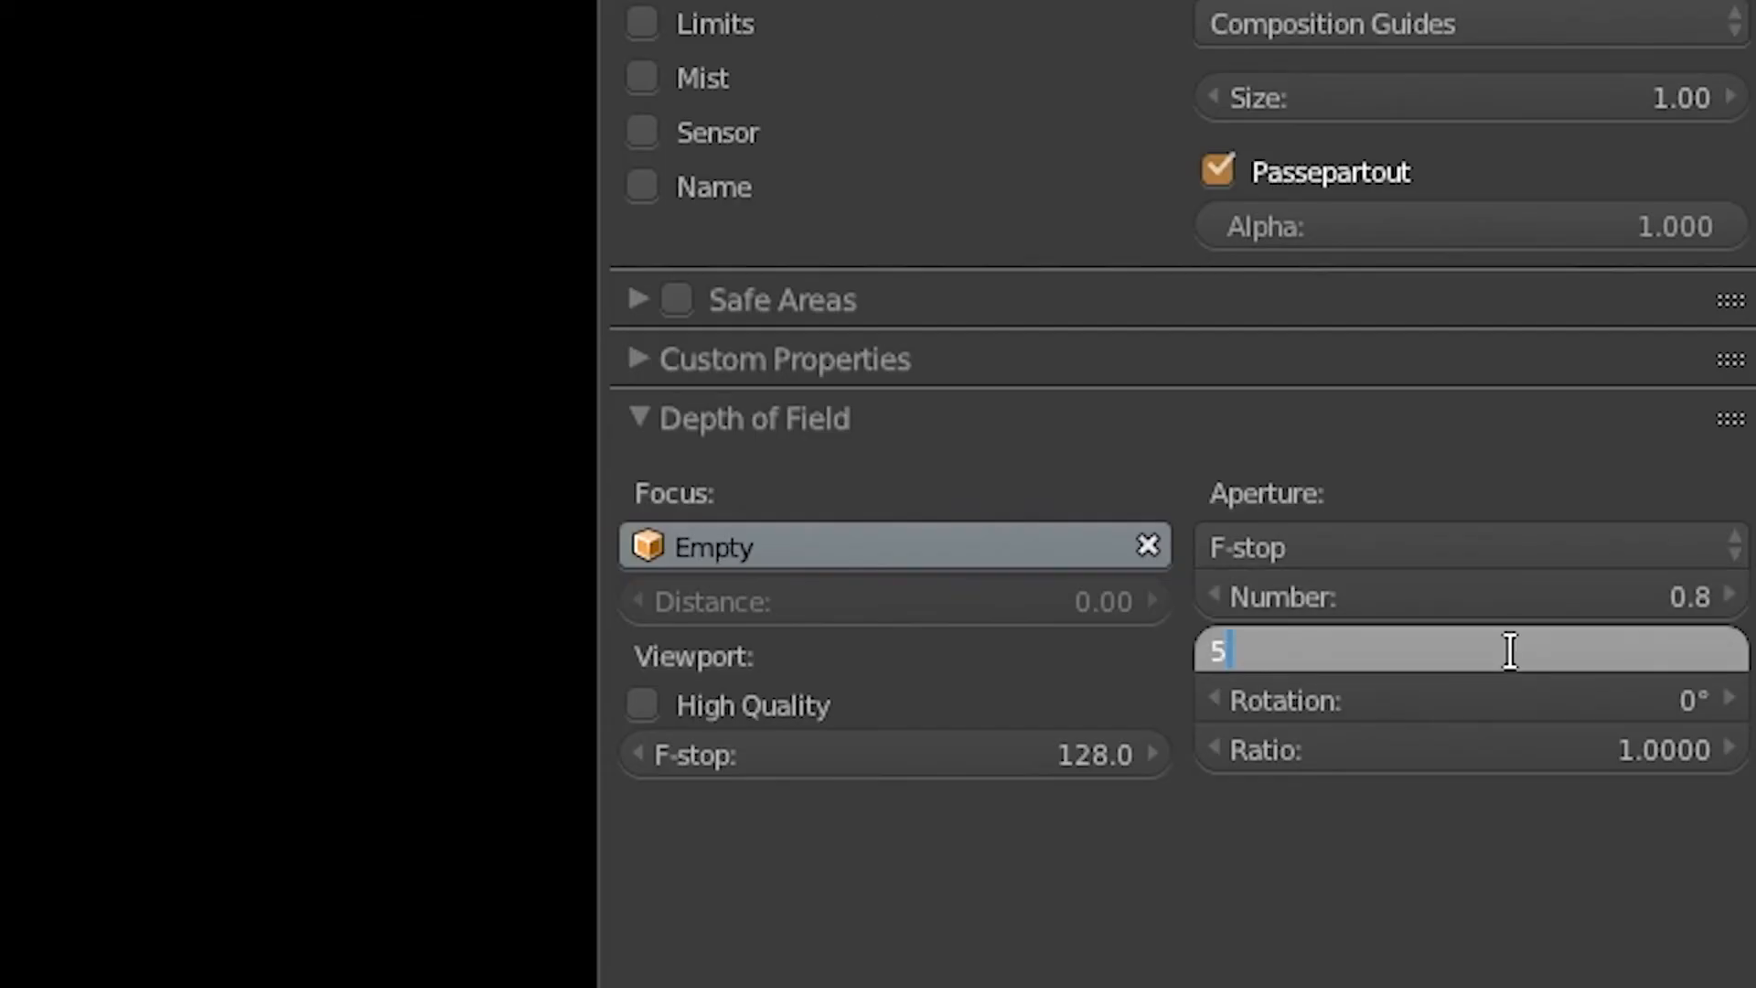